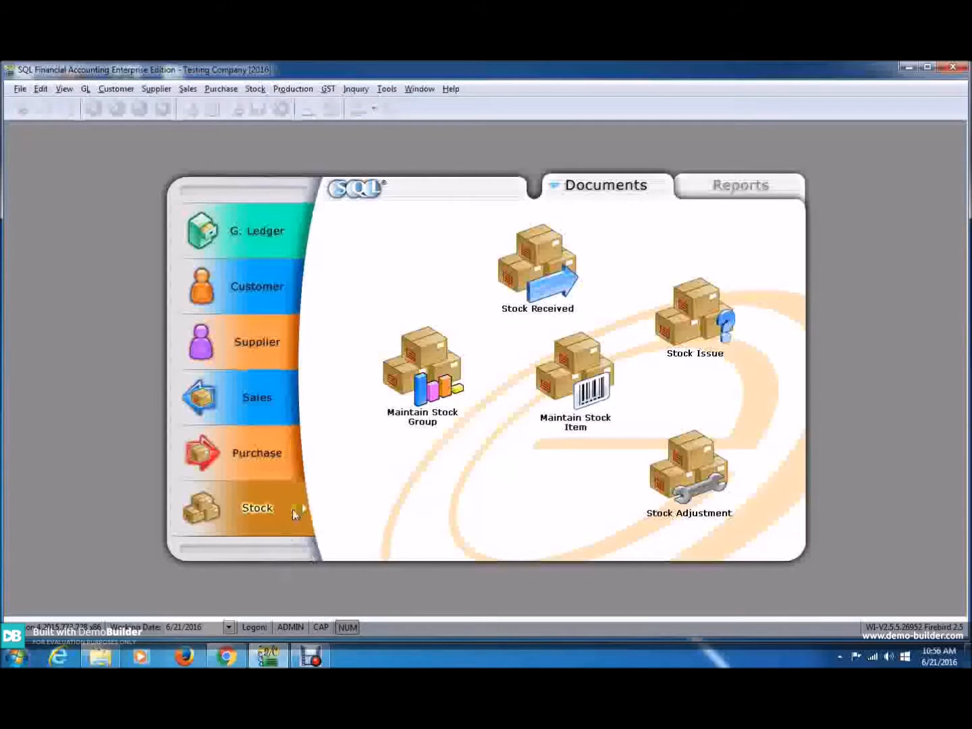
pyautogui.moveTo(294, 523)
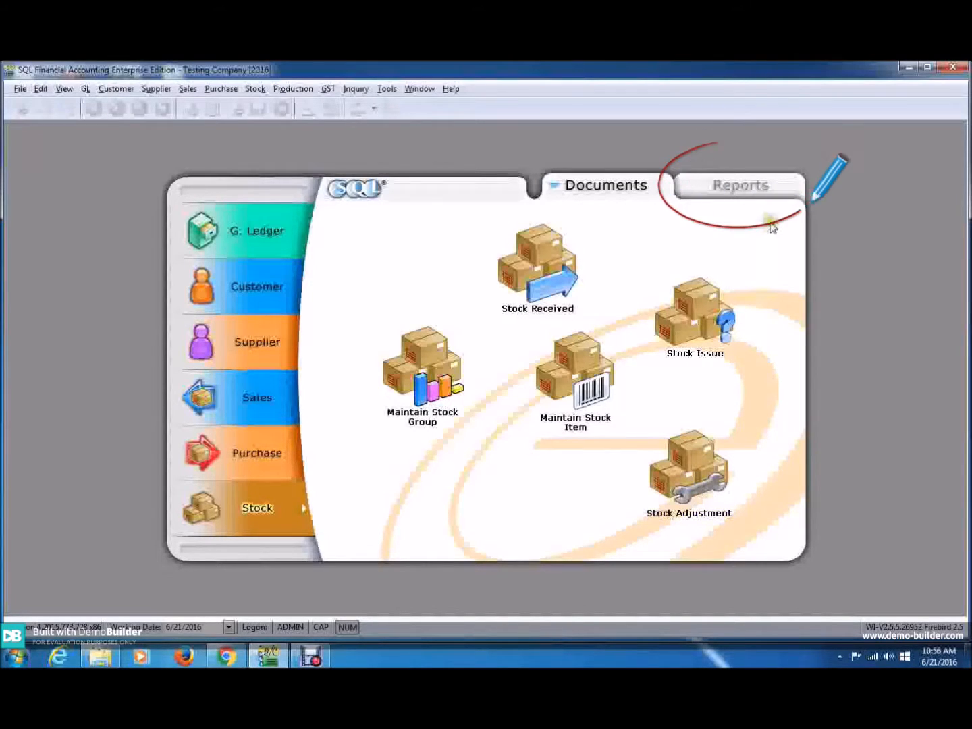
# Switch the Stock module page to its Reports tab listing the stock reports
pyautogui.click(739, 184)
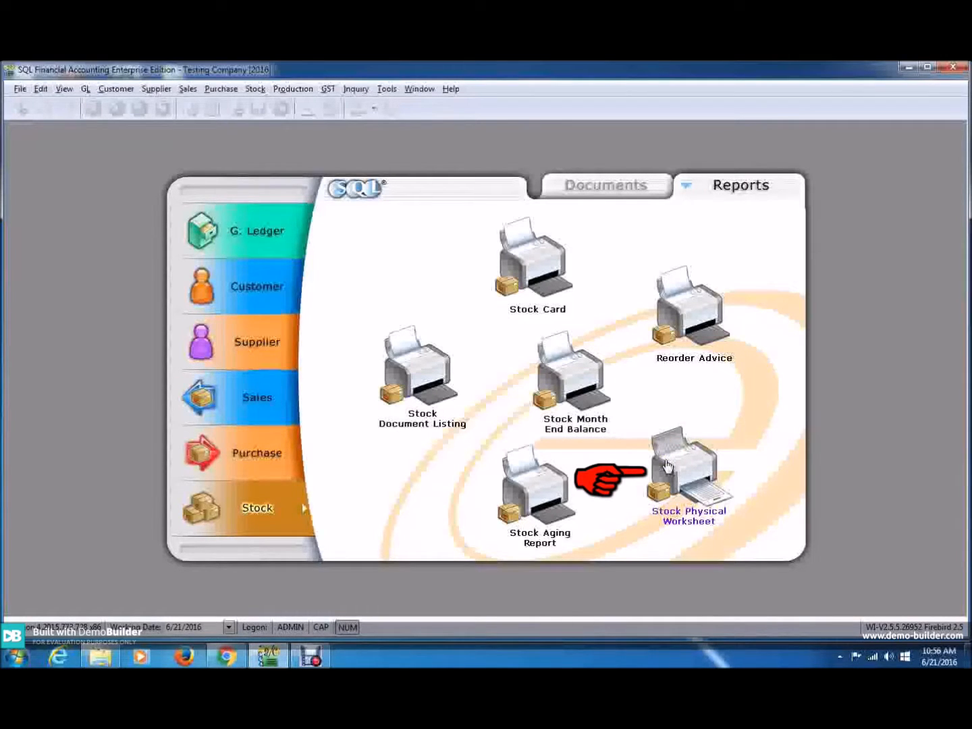
# Open the Stock Physical Worksheet and apply it to load item quantities
pyautogui.click(685, 470)
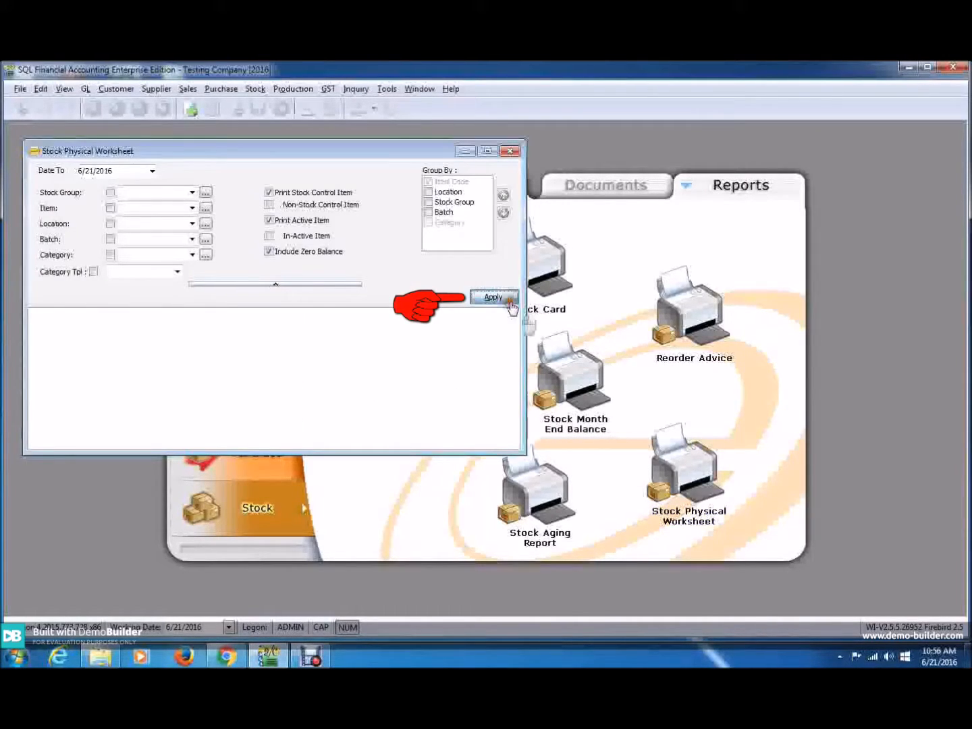
pyautogui.click(491, 297)
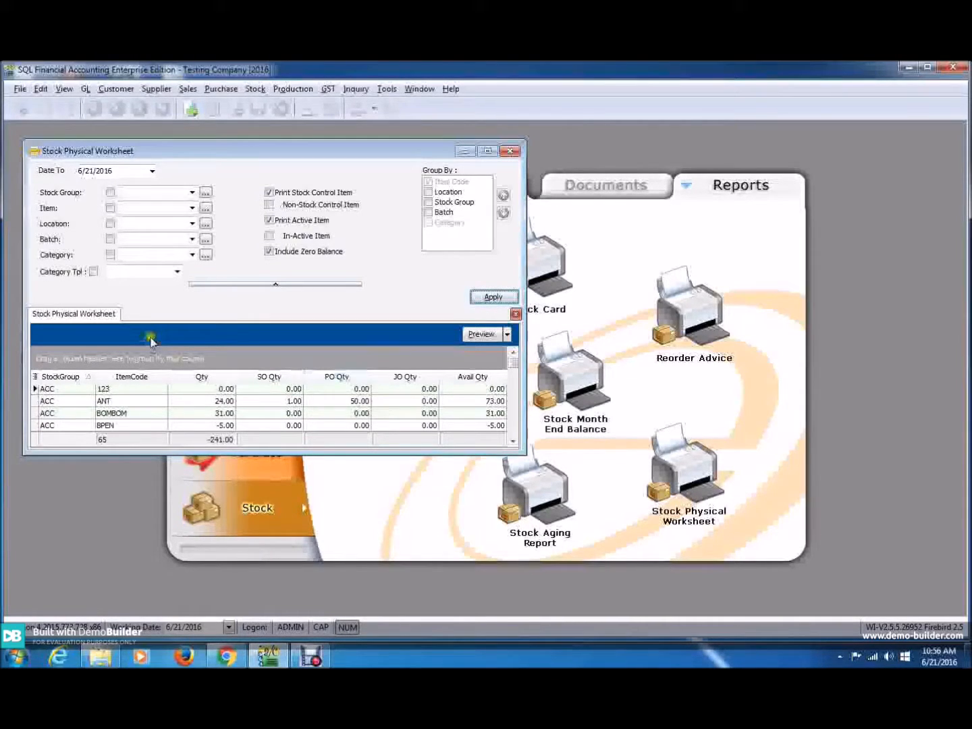
pyautogui.moveTo(151, 299)
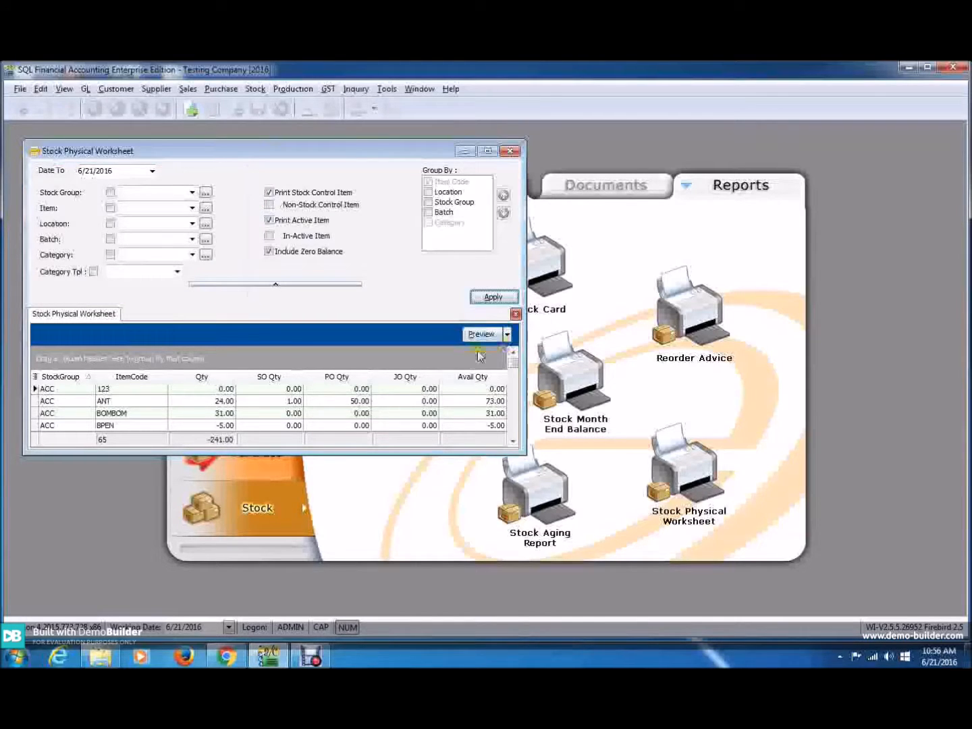
# Preview the Stock Physical Worksheet - Level 1 format full screen and review its take sheet pages
pyautogui.click(481, 335)
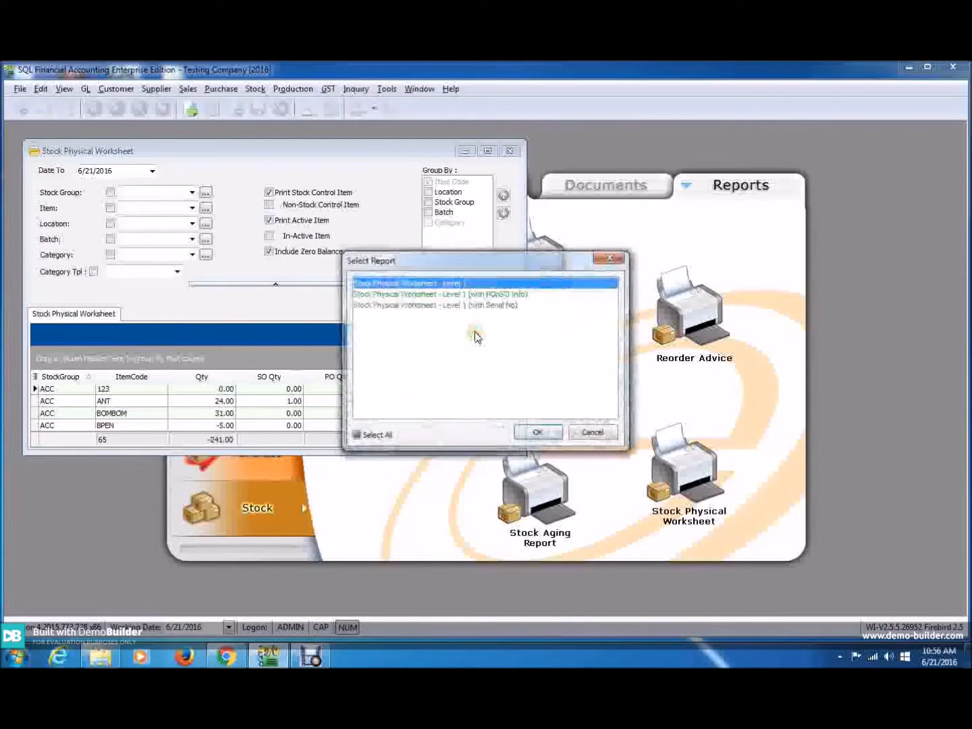
pyautogui.click(537, 432)
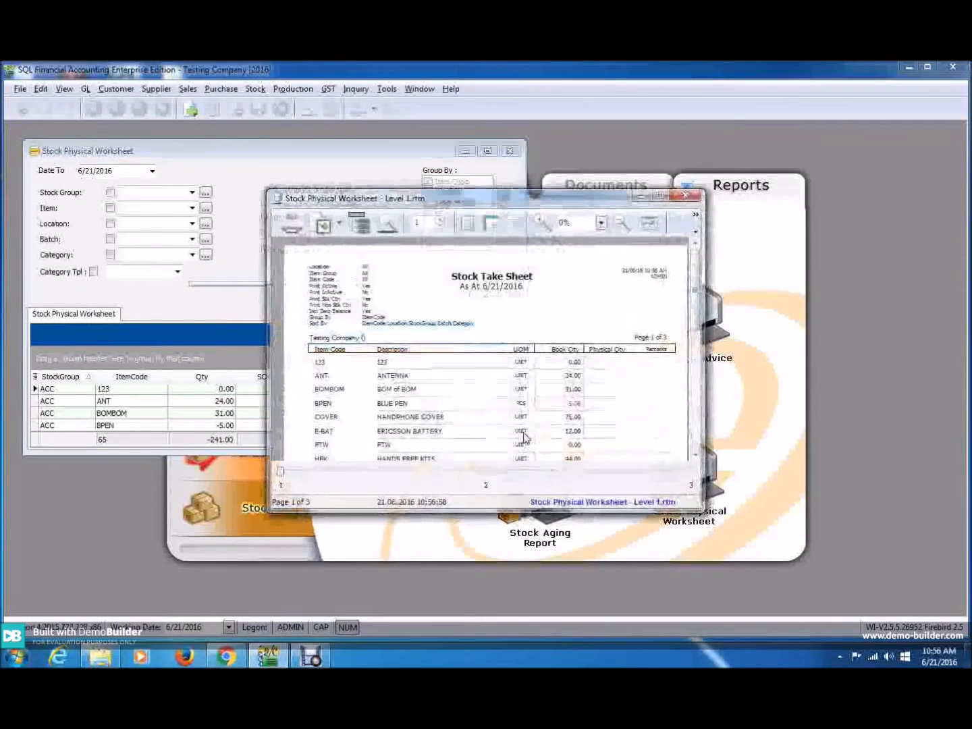
pyautogui.click(658, 194)
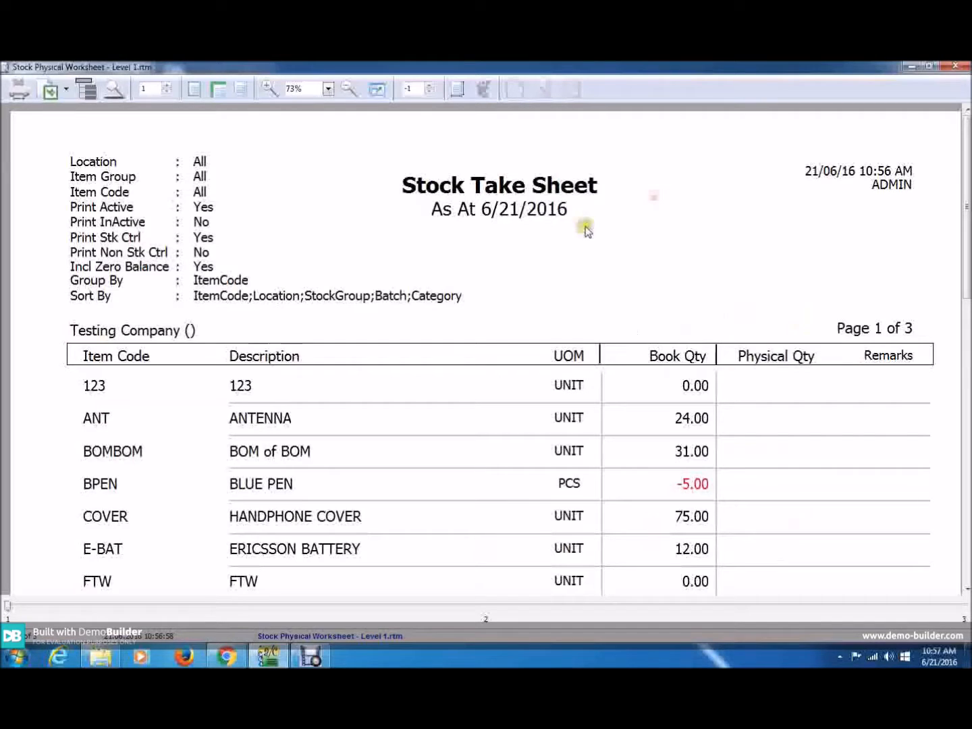
pyautogui.moveTo(440, 408)
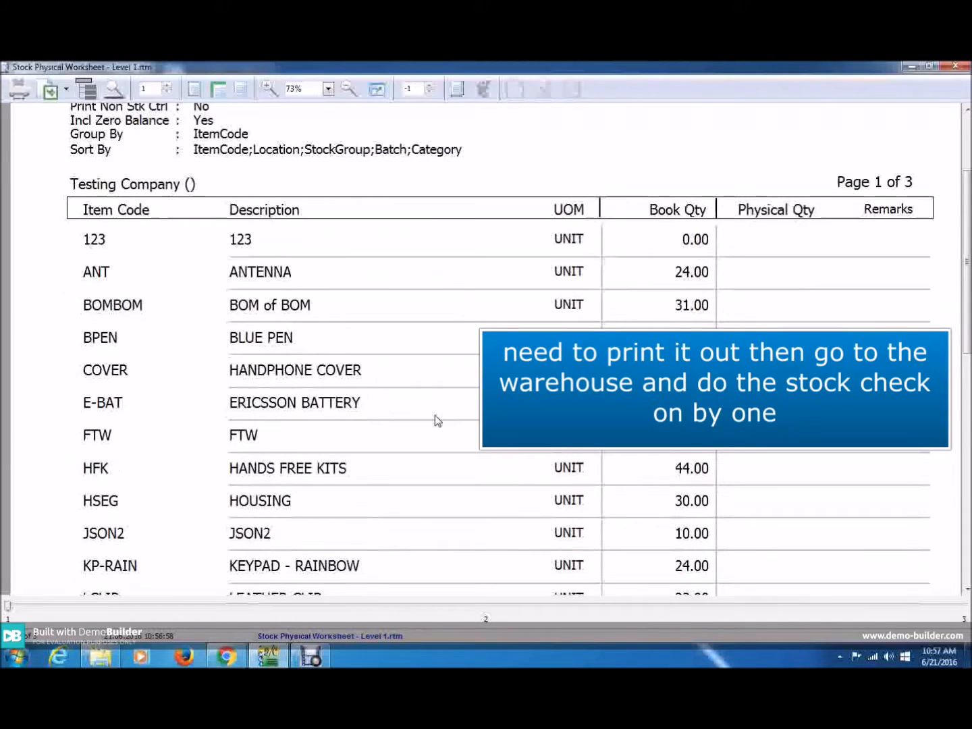
pyautogui.scroll(-3)
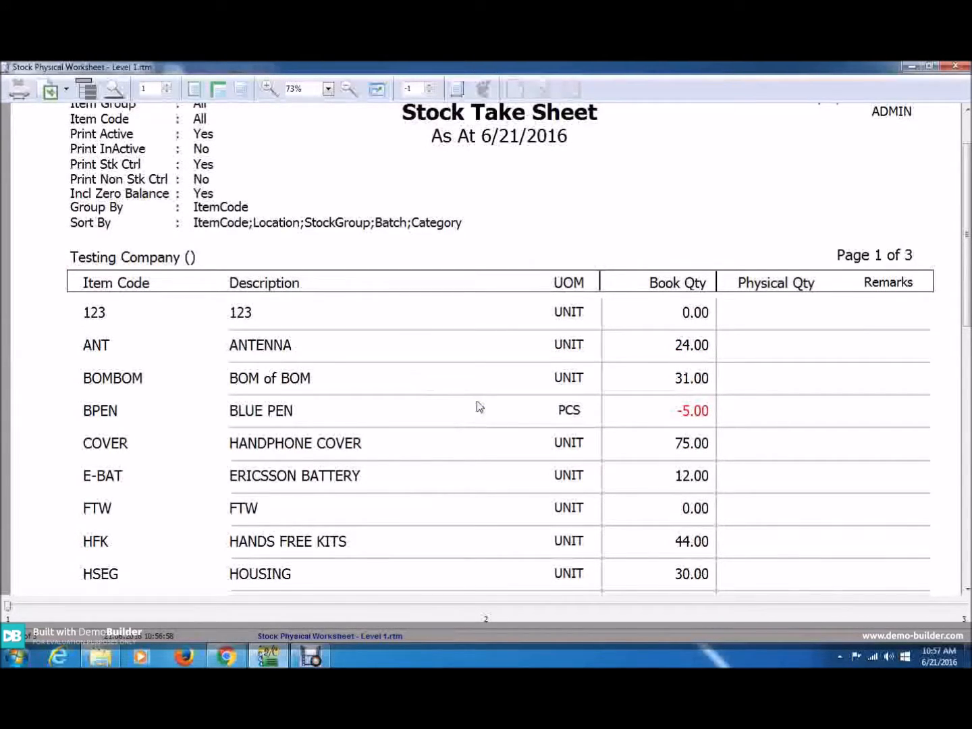
pyautogui.moveTo(499, 383)
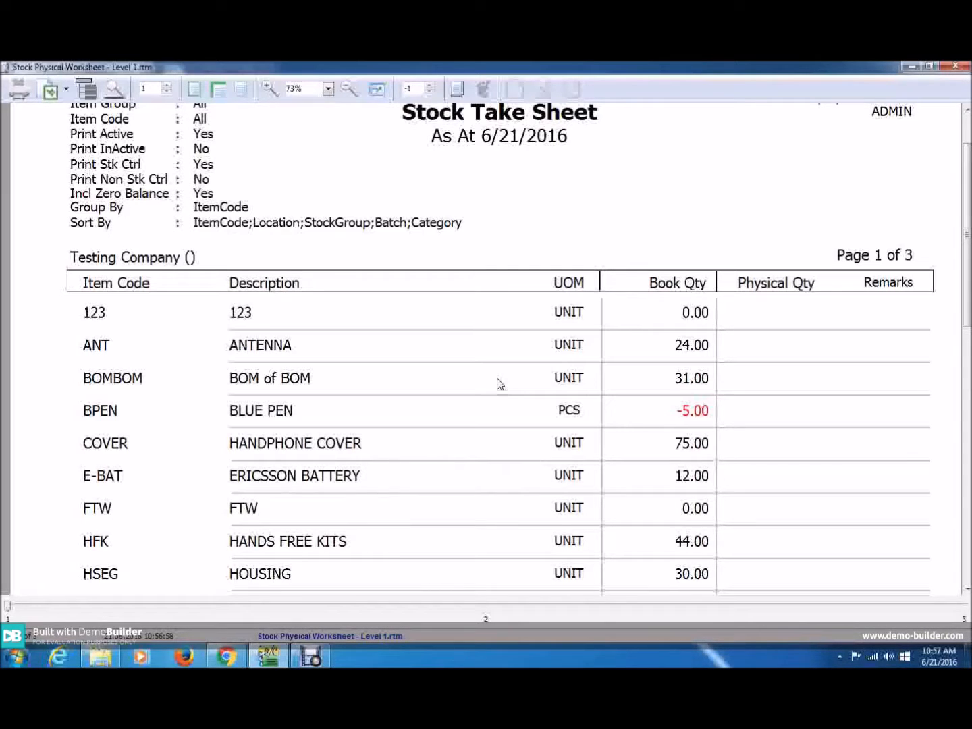
pyautogui.scroll(-3)
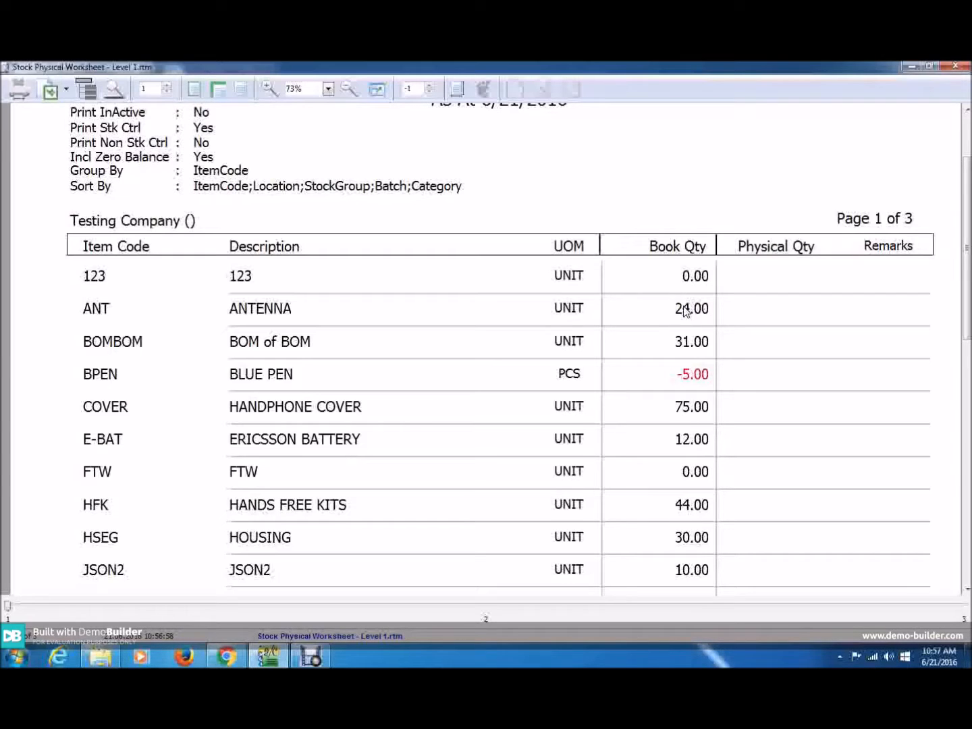
pyautogui.moveTo(751, 313)
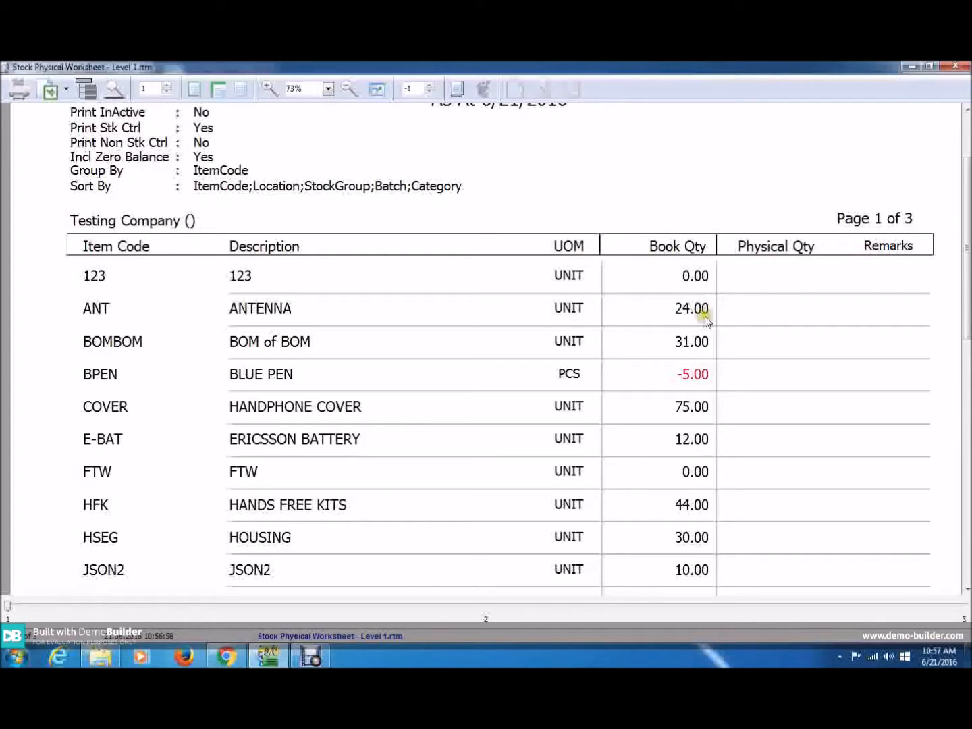
pyautogui.moveTo(756, 316)
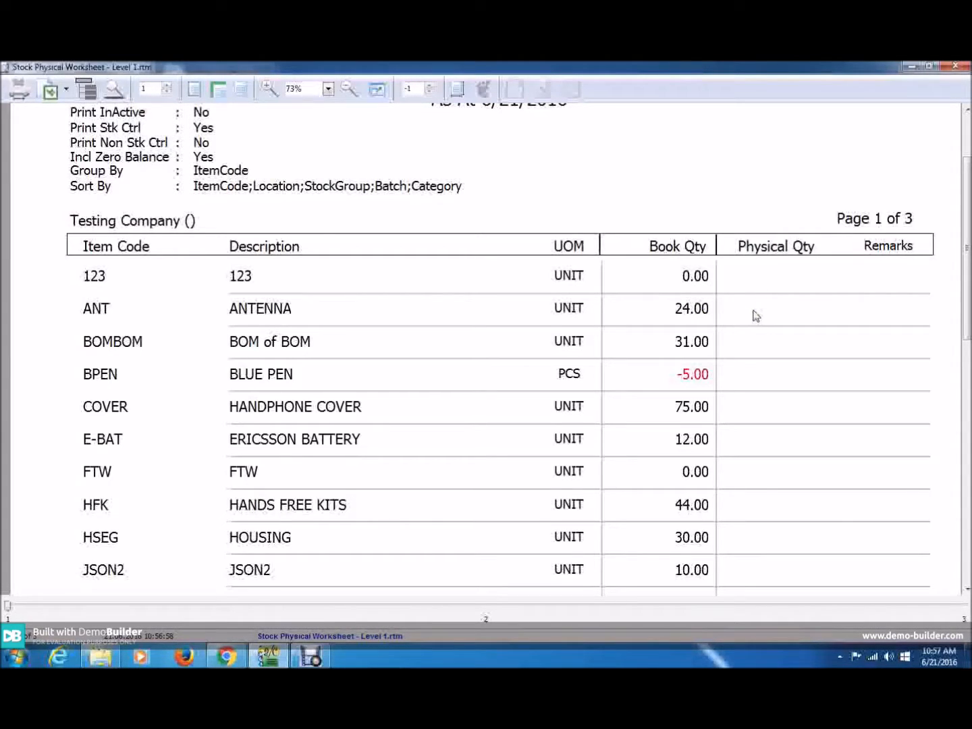
pyautogui.moveTo(787, 321)
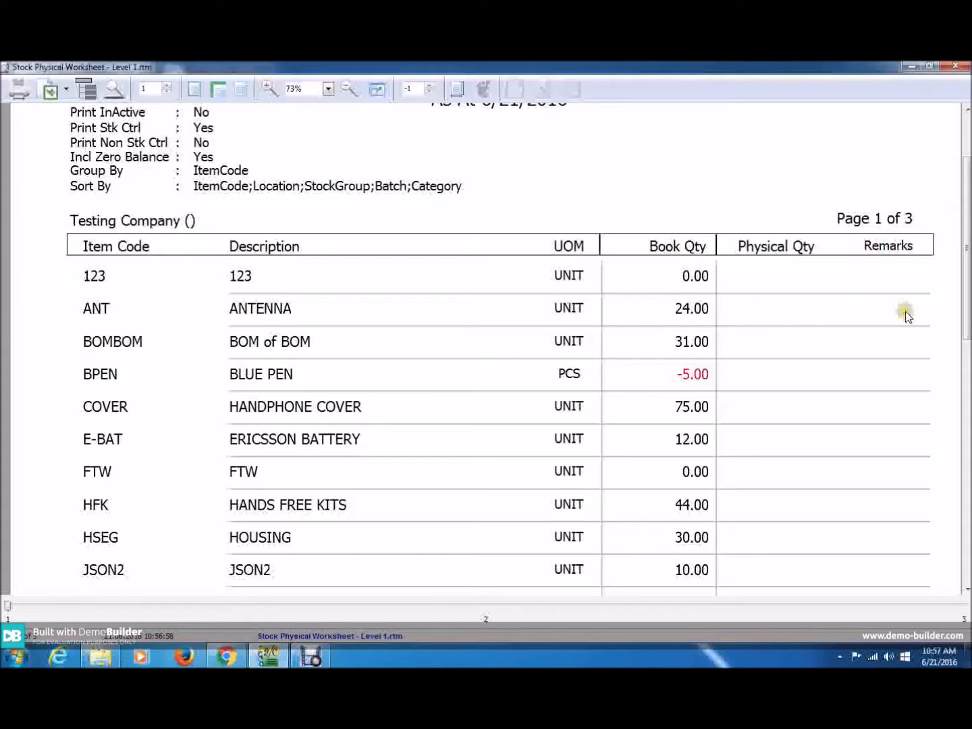
pyautogui.moveTo(912, 317)
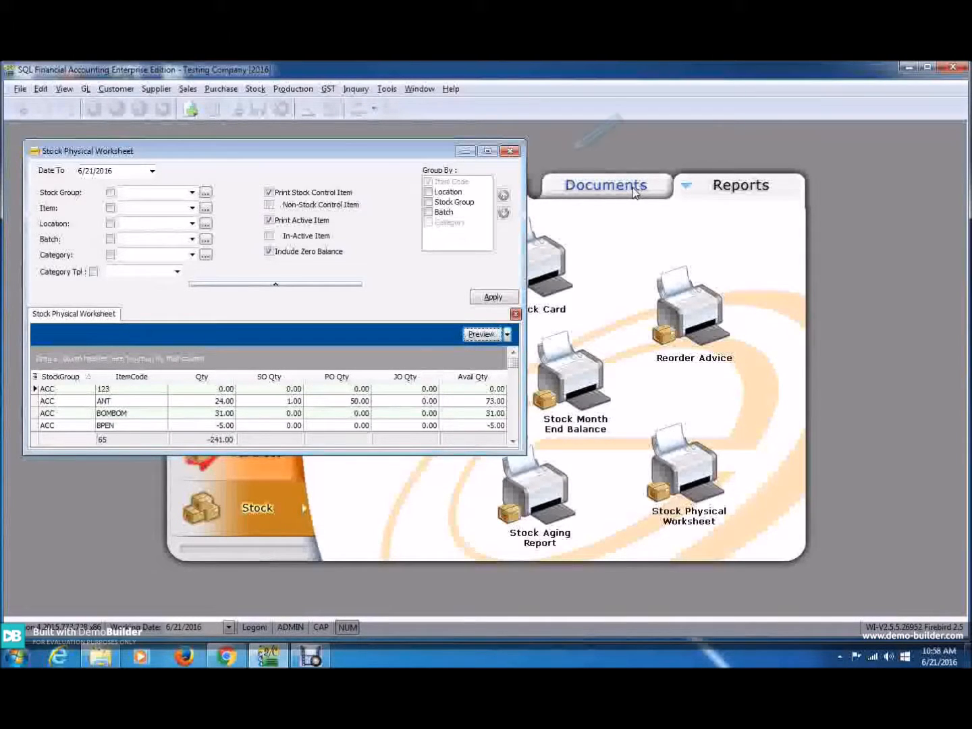
# Open Stock Adjustment from Documents and move the worksheet window to the right
pyautogui.click(606, 183)
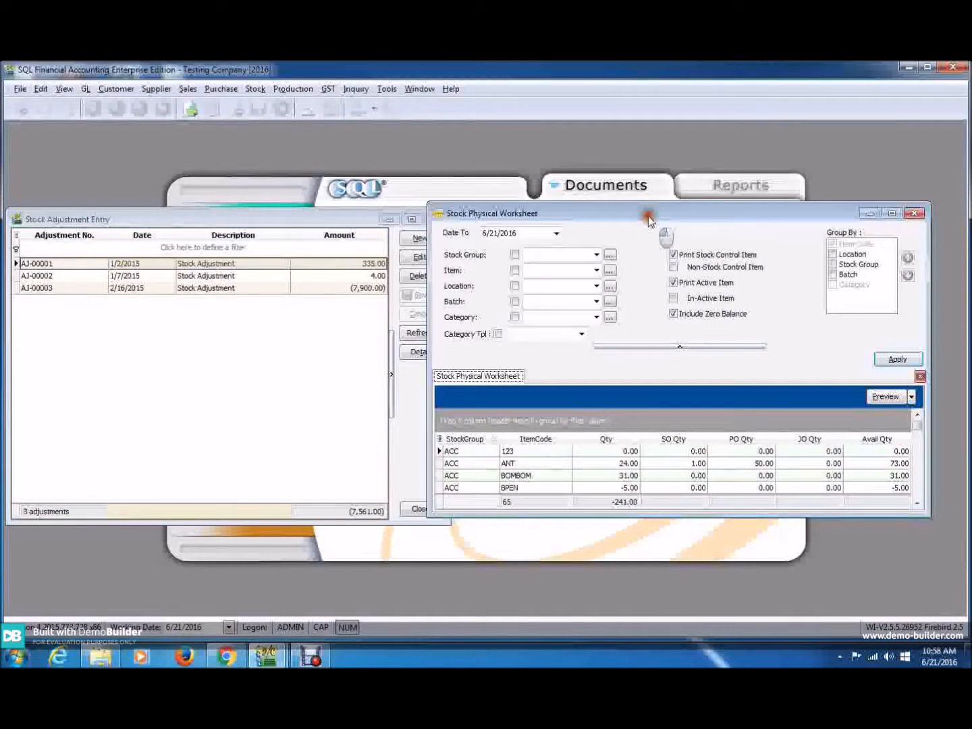
pyautogui.moveTo(650, 217); pyautogui.dragTo(678, 225)
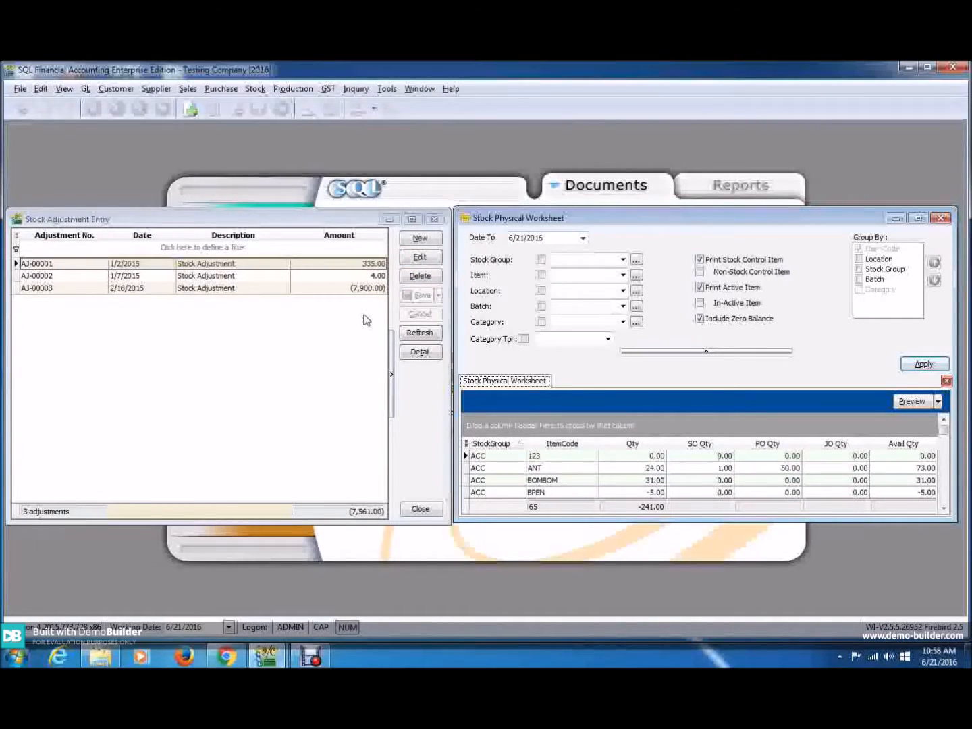
# Create a new stock adjustment and enable the Physical Qty column in its grid
pyautogui.click(419, 238)
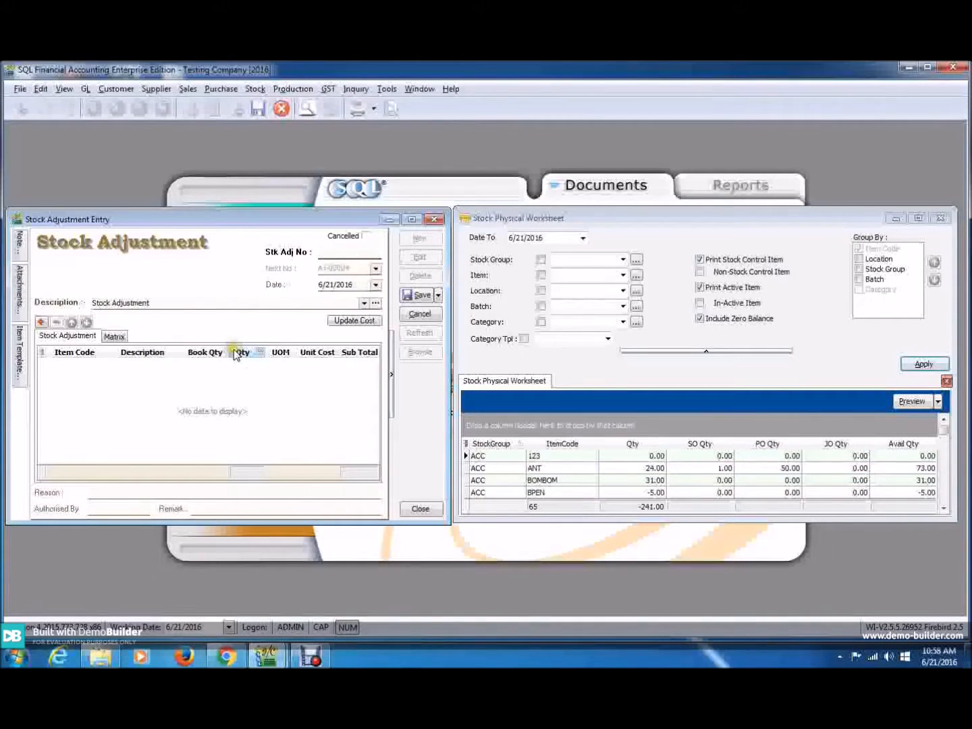
pyautogui.rightClick(240, 352)
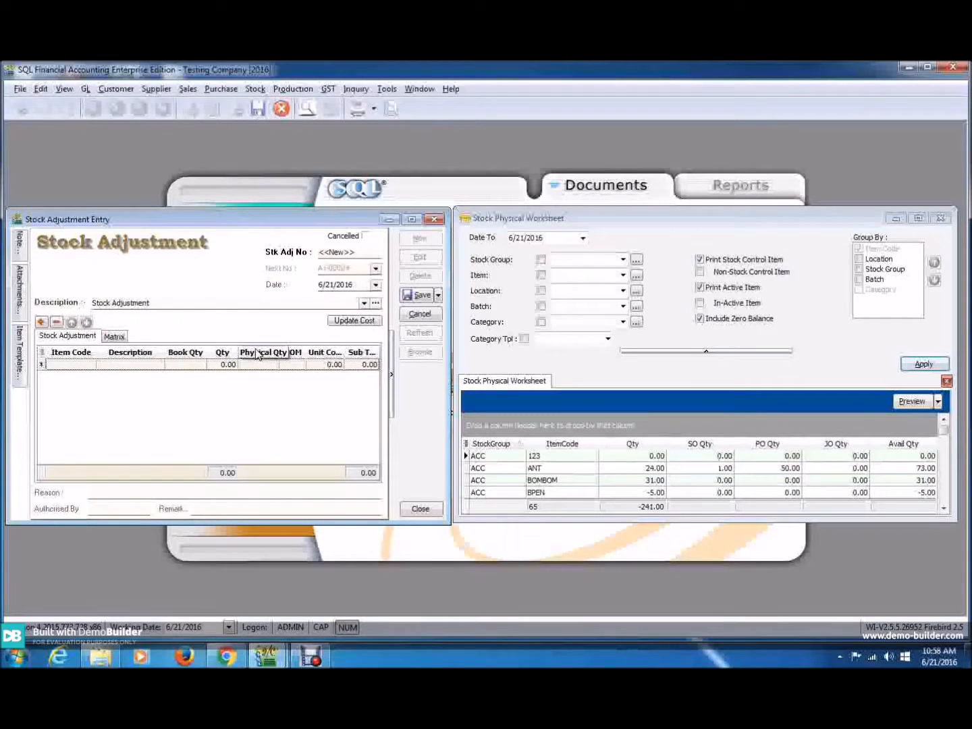
pyautogui.moveTo(505, 590)
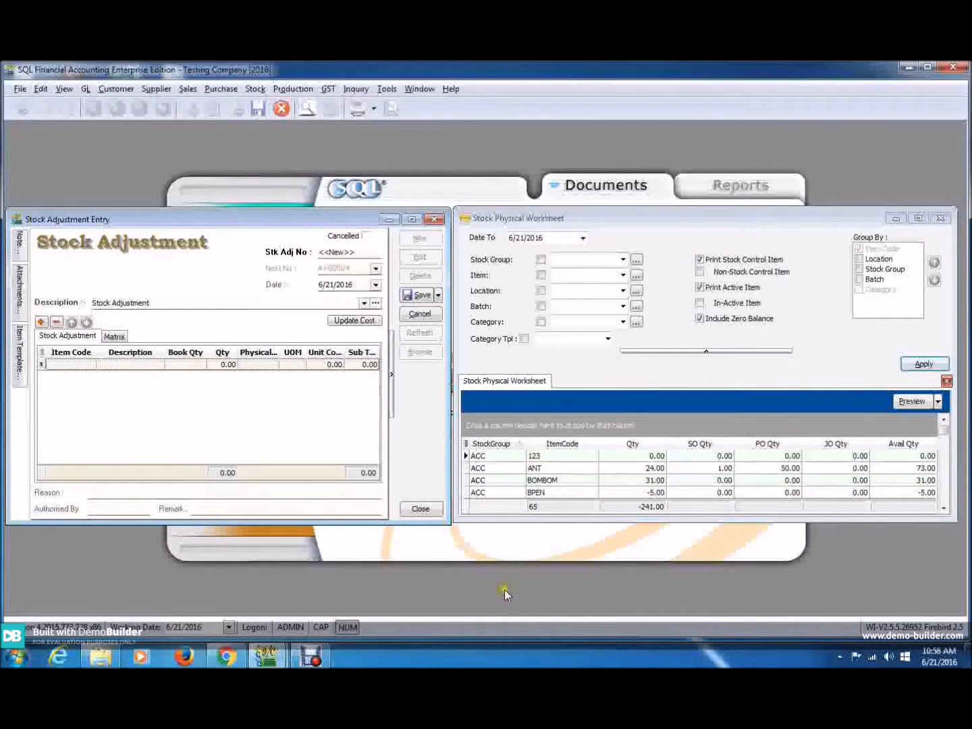
pyautogui.moveTo(497, 462)
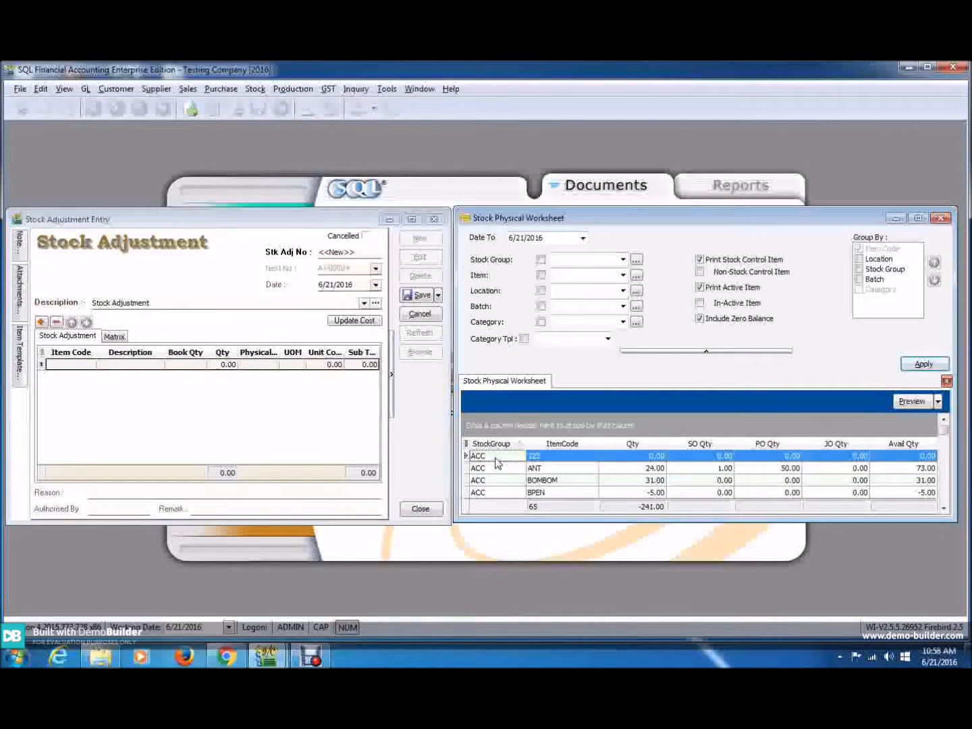
# Select all worksheet item rows with Ctrl+A and copy them
pyautogui.press('ctrl+a')
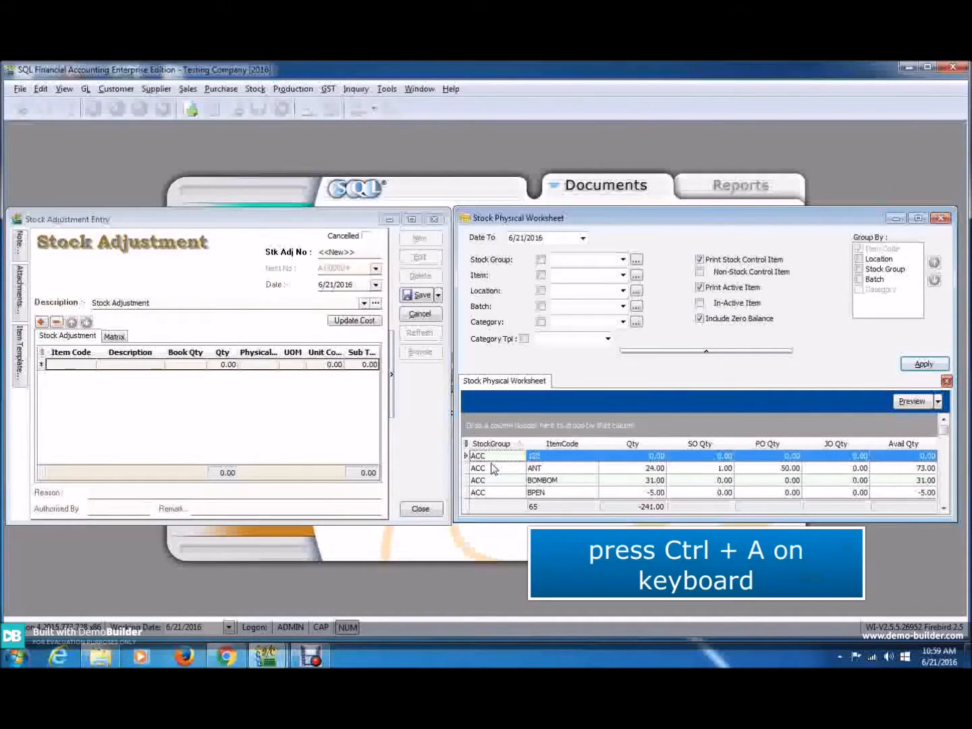
pyautogui.press('Ctrl+a')
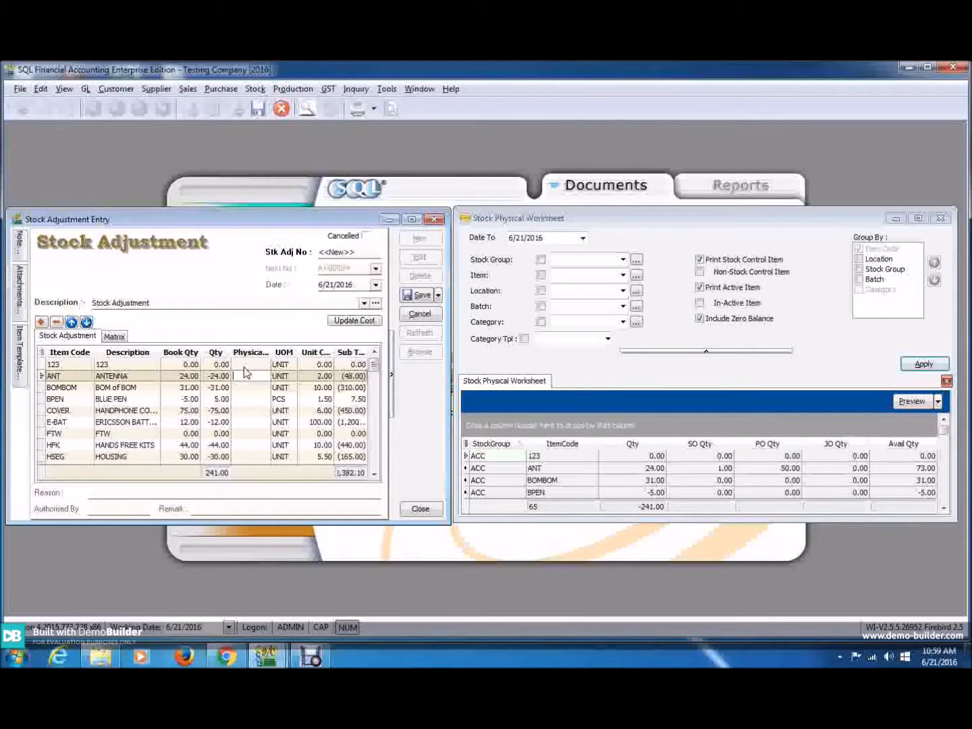
# Enter physical quantity 20 for the ANT line, giving a difference of -4
pyautogui.write('20.00')
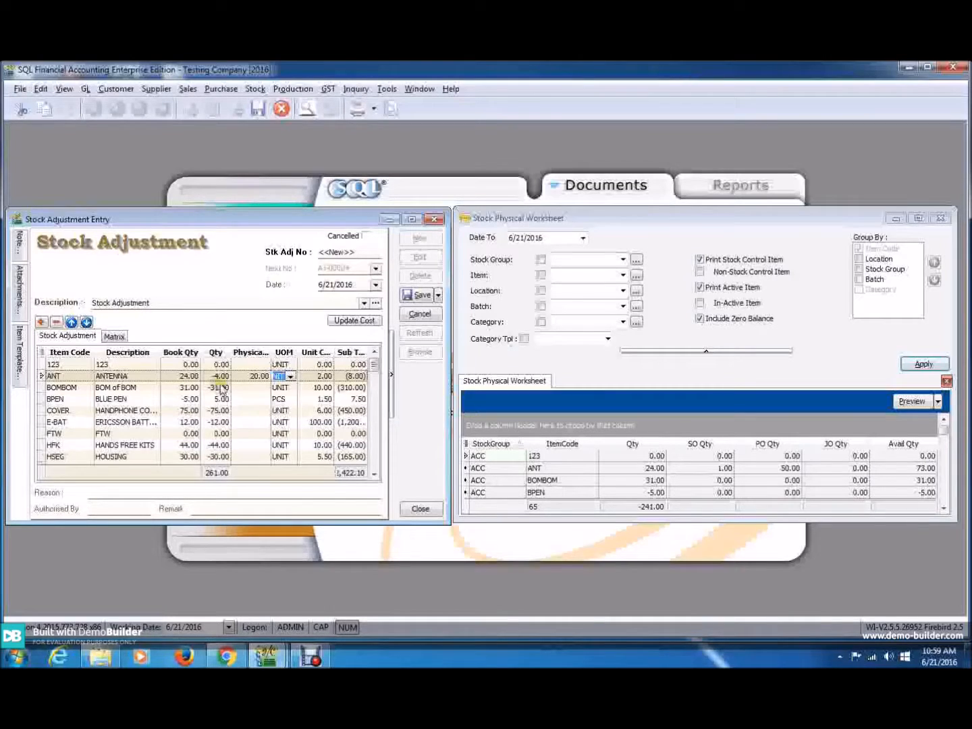
pyautogui.moveTo(334, 375)
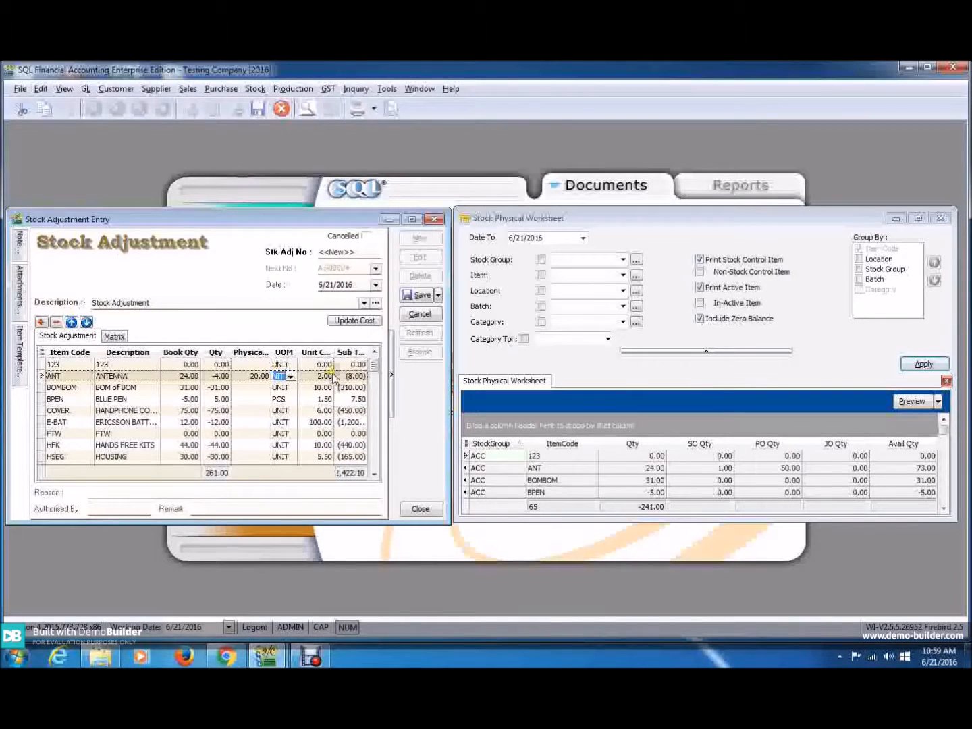